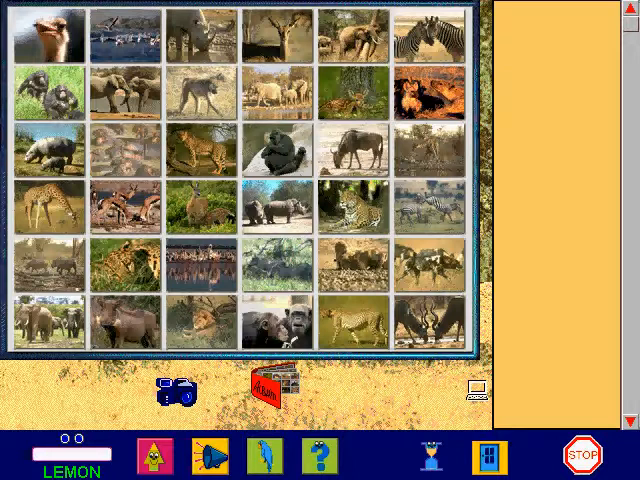
Choose the flamingo thumbnail in the animal album to start its photo puzzle.
click(353, 205)
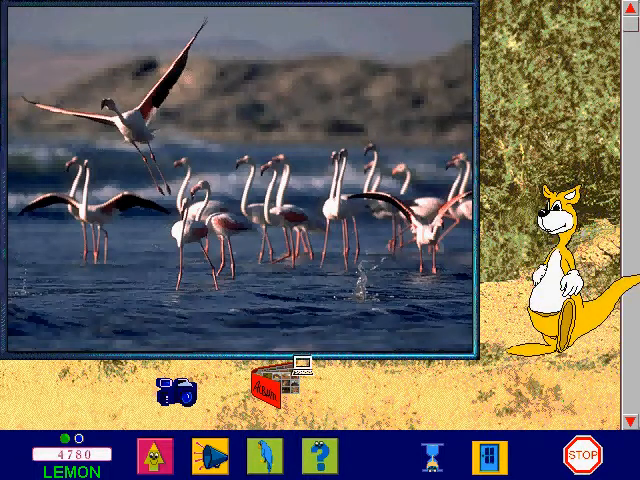
Reopen the animal photo album grid using the Album book icon below the board.
click(272, 386)
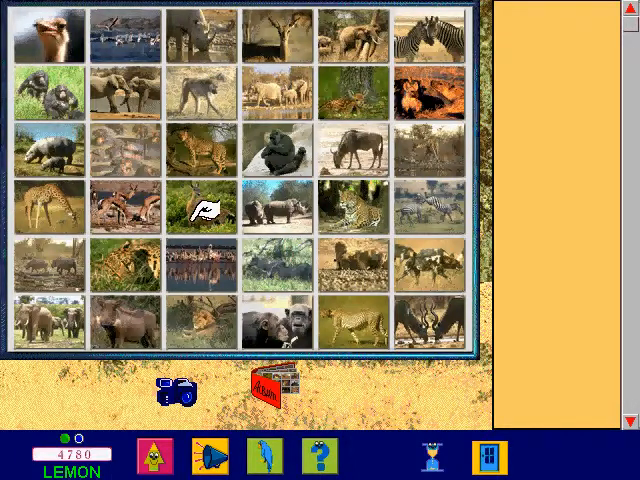
mouse_move(150, 200)
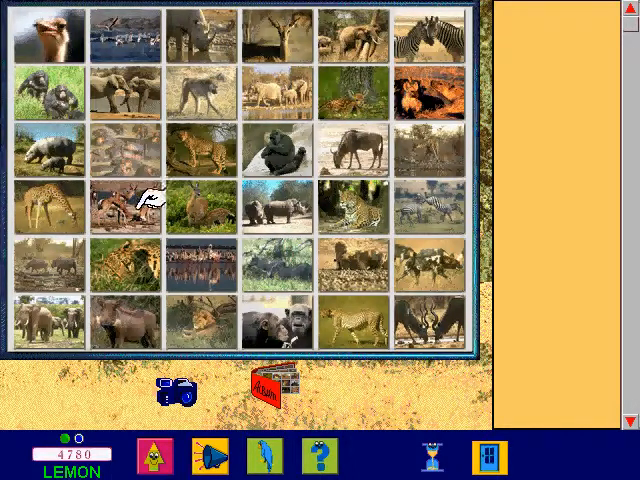